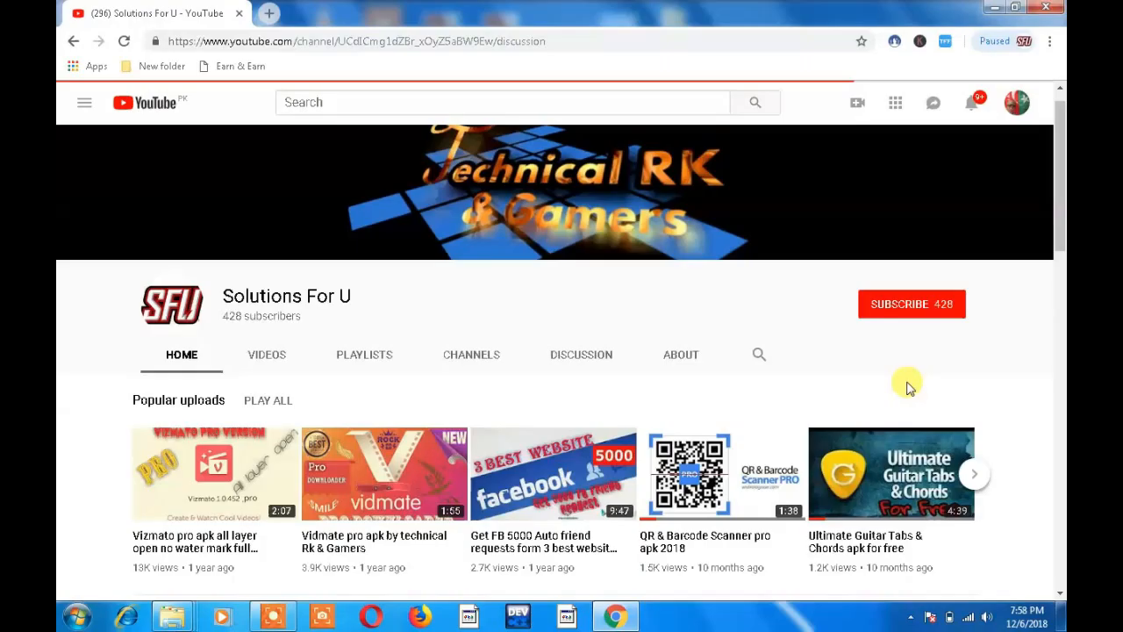
mouse_move(921, 282)
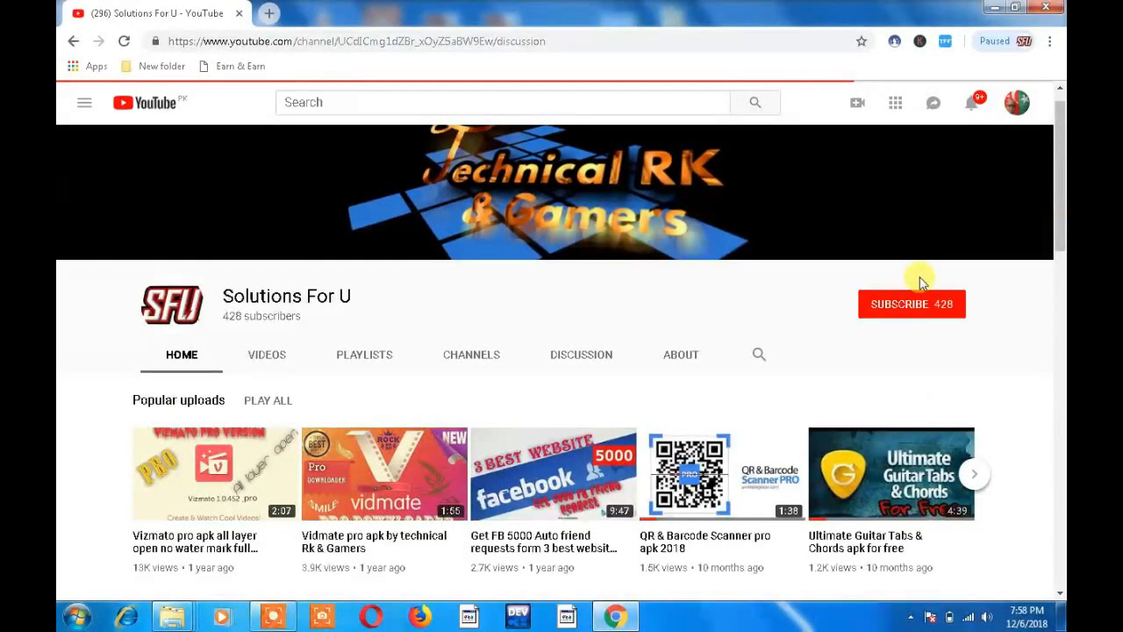
Note the 8.55 version in the heading and scroll down to the System Requirements section
left_click(910, 304)
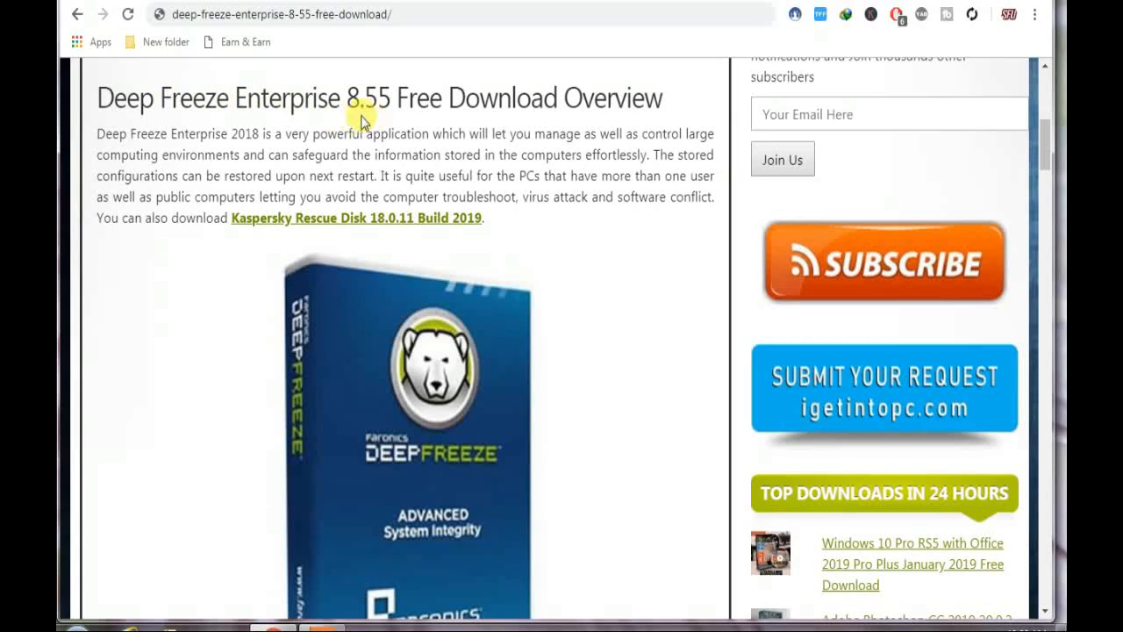
mouse_move(407, 114)
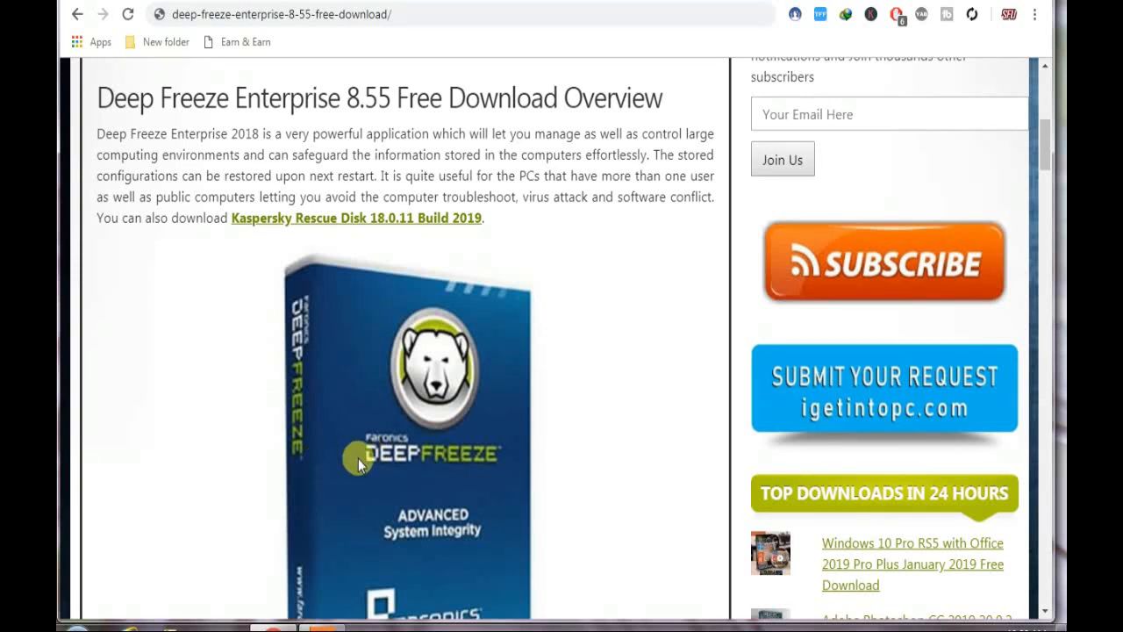
mouse_move(319, 285)
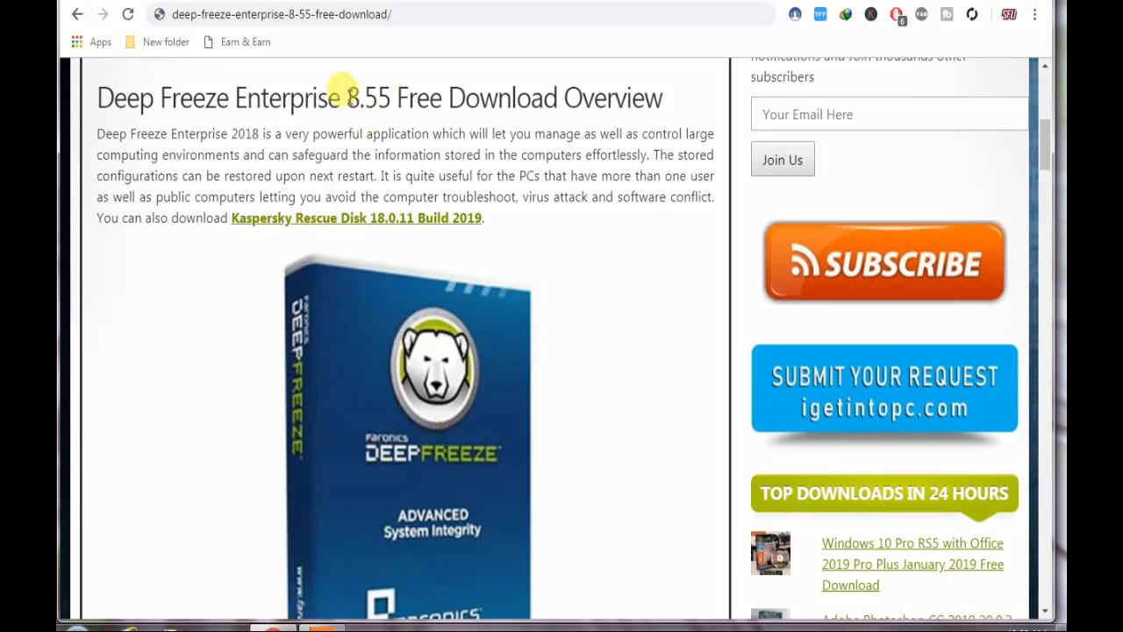
double_click(368, 99)
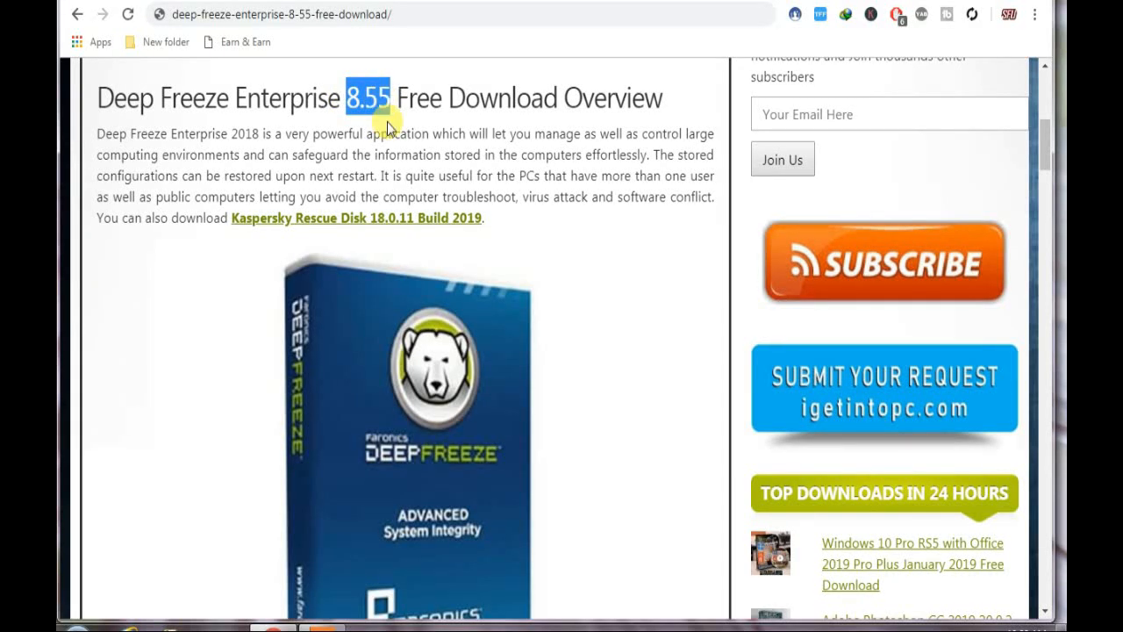
mouse_move(364, 359)
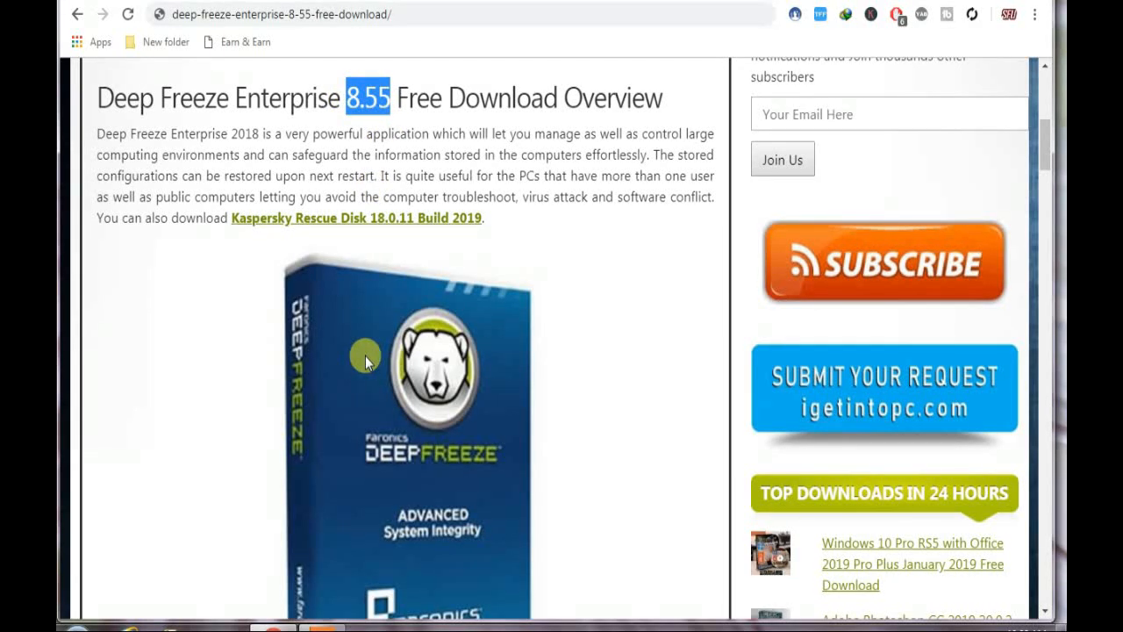
mouse_move(414, 401)
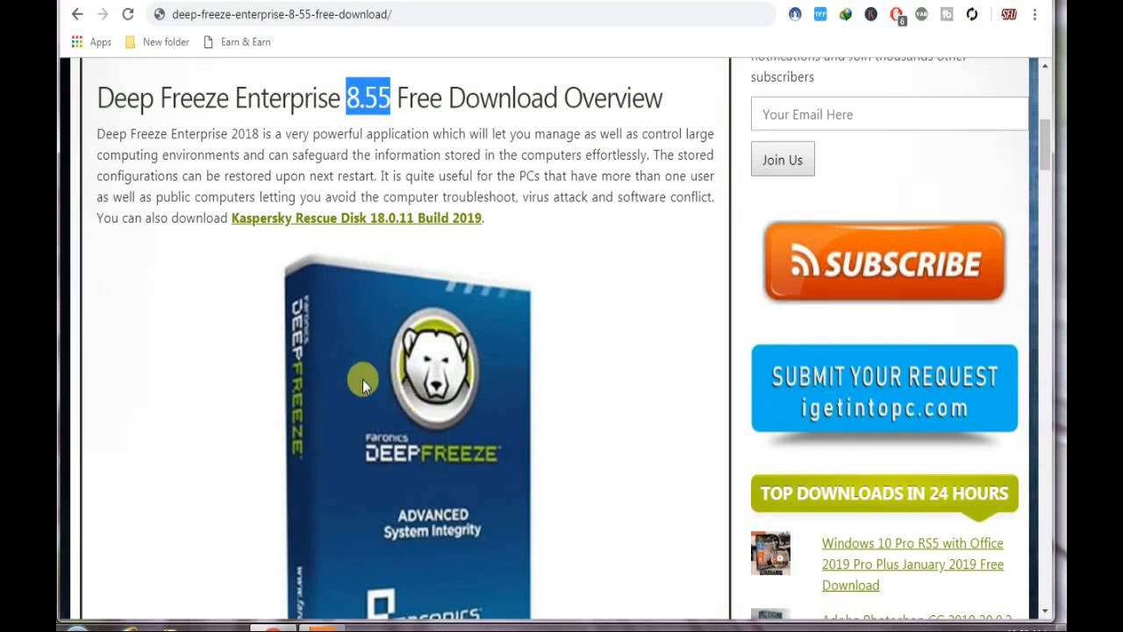
mouse_move(332, 440)
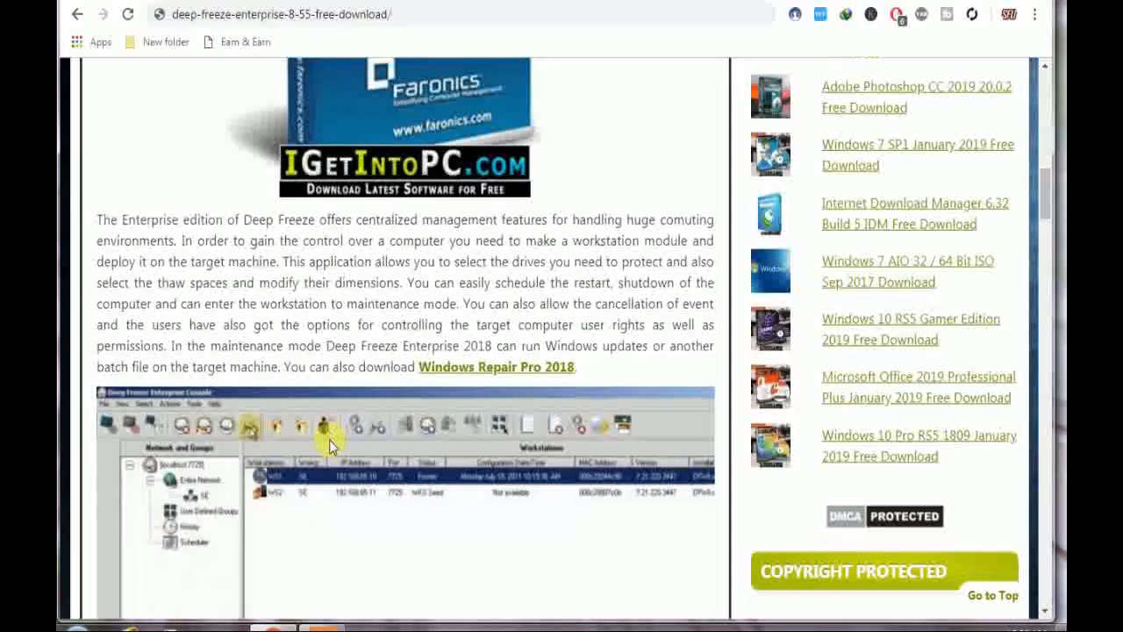
scroll("down", 3)
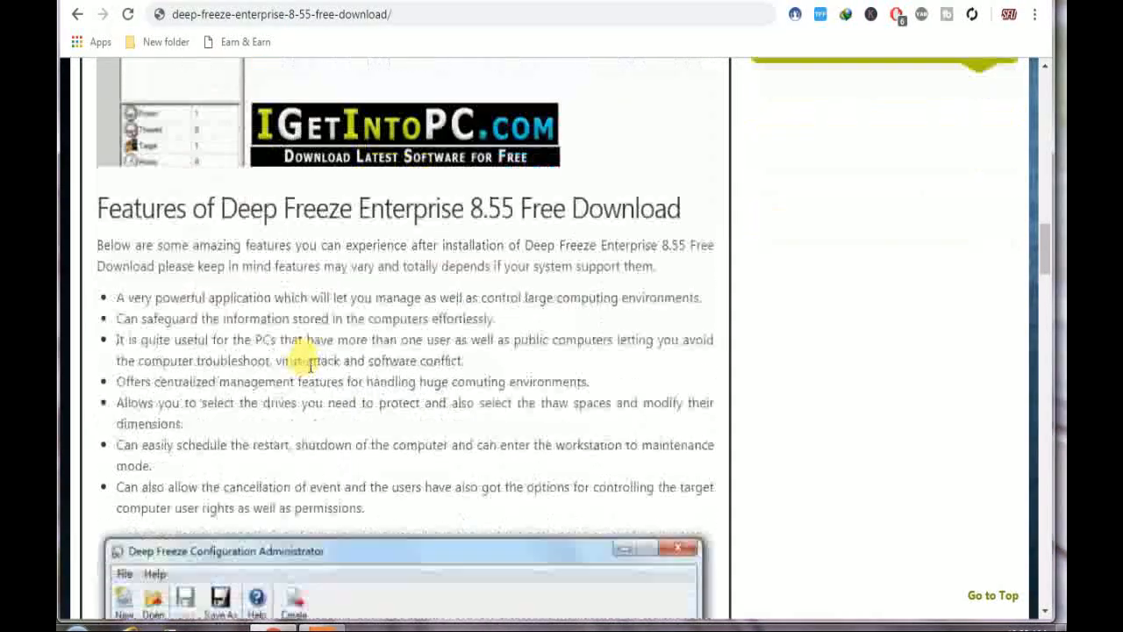
scroll("down", 3)
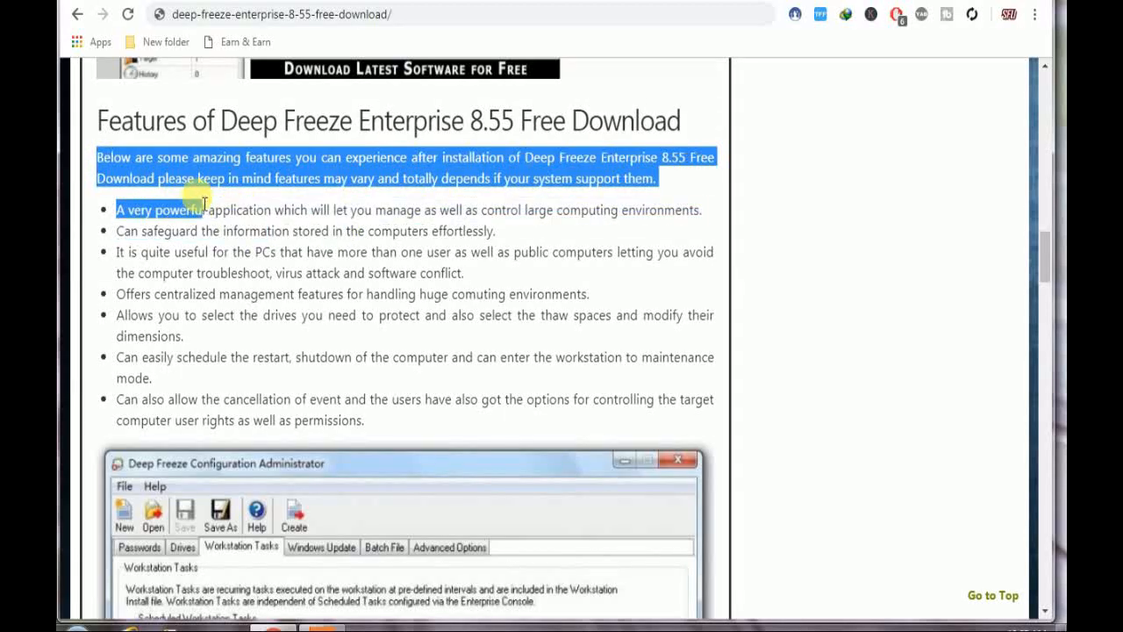
scroll("down", 3)
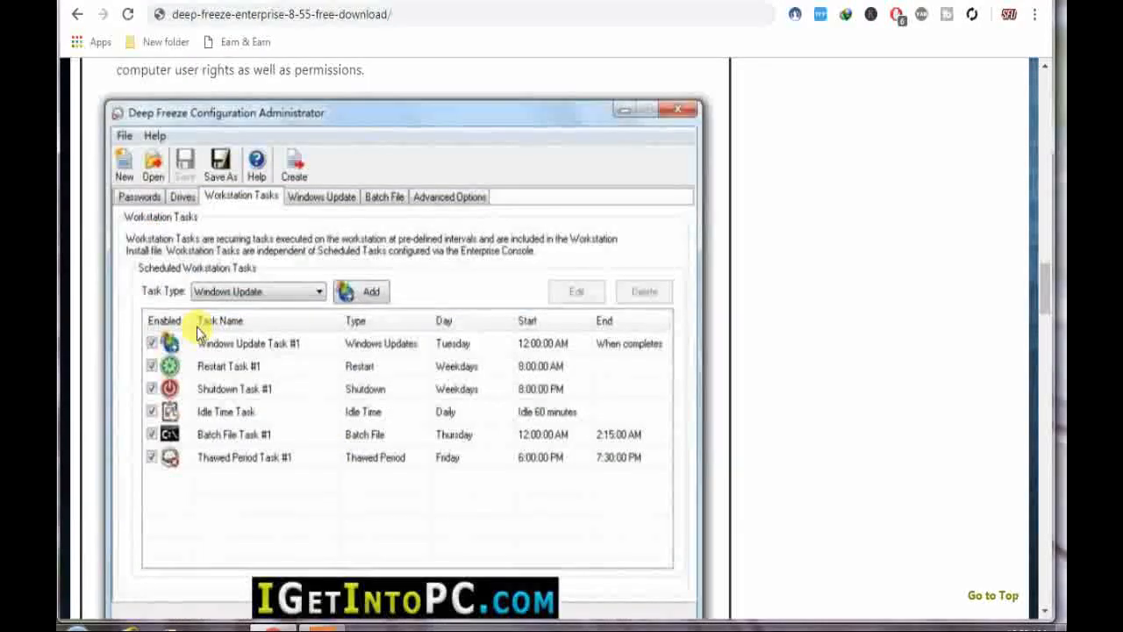
scroll("down", 3)
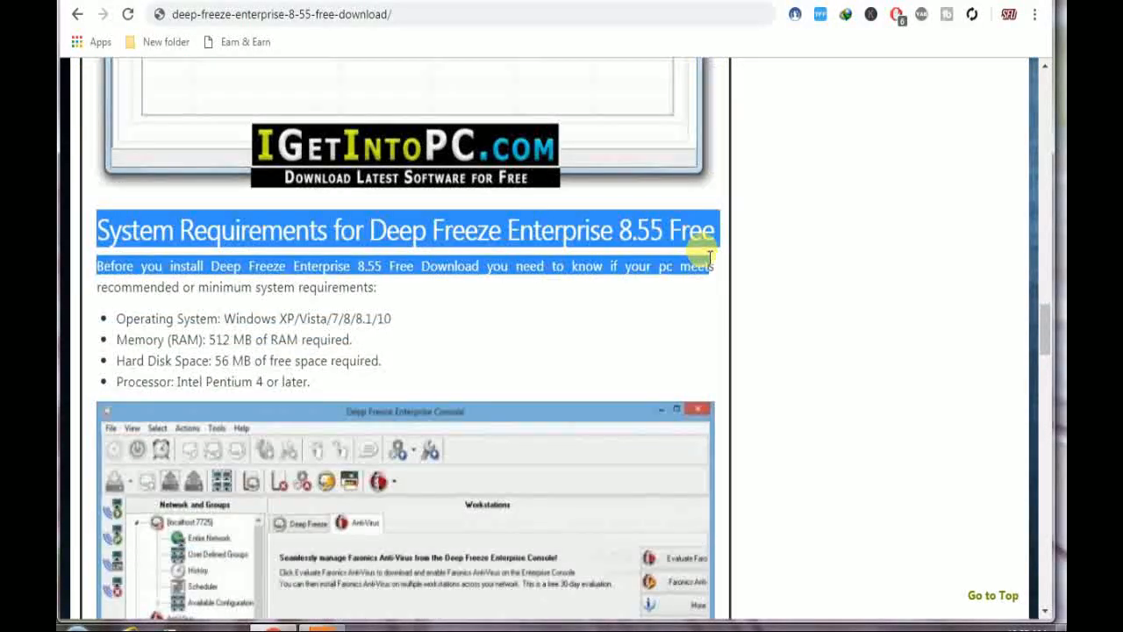
scroll("down", 3)
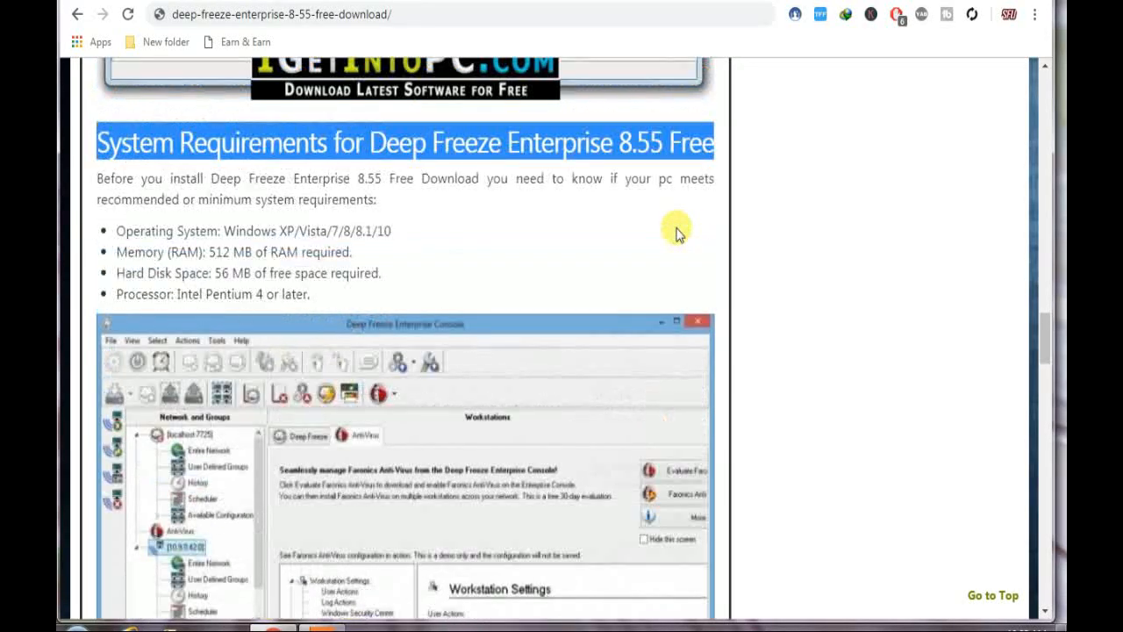
scroll("down", 3)
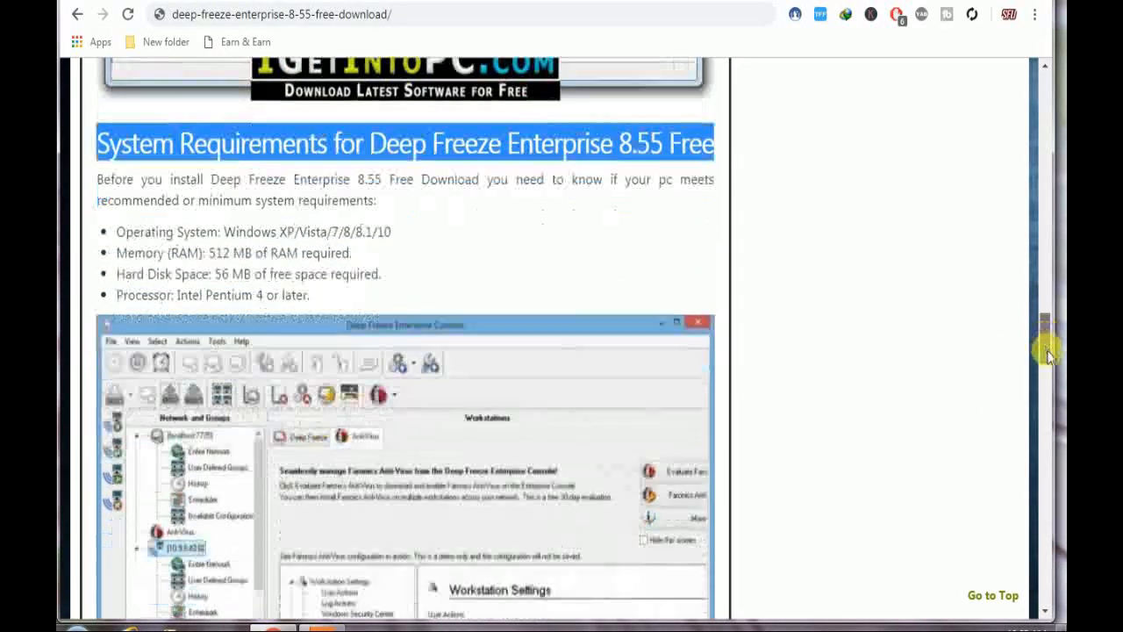
scroll("down", 3)
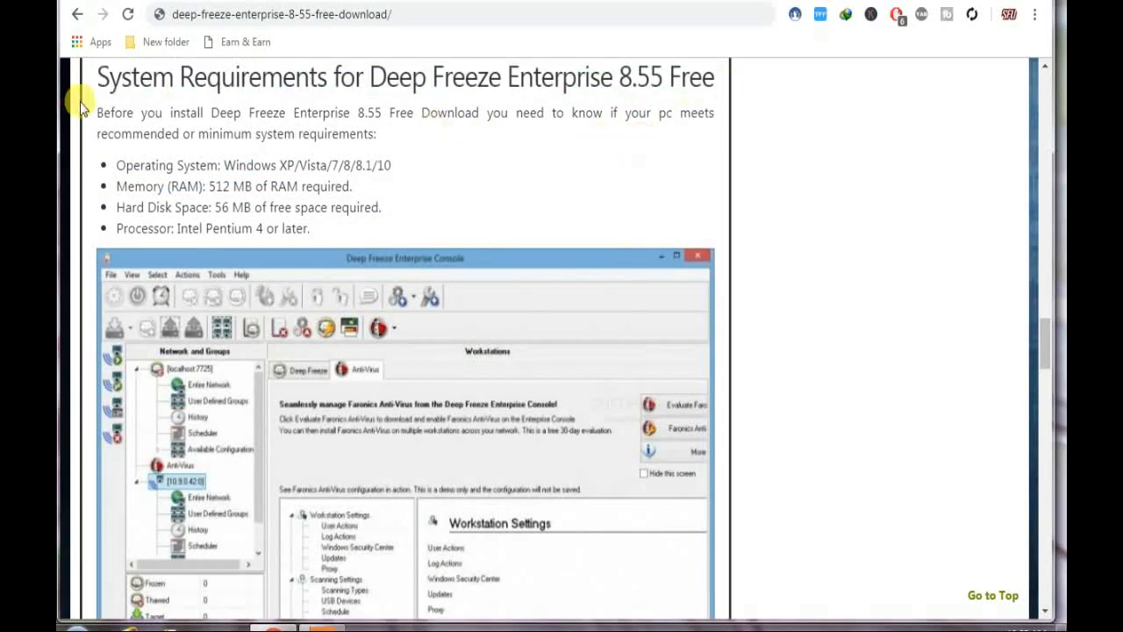
Select the processor requirement text and continue toward the Technical Setup Details
left_click_drag(116, 165, 372, 165)
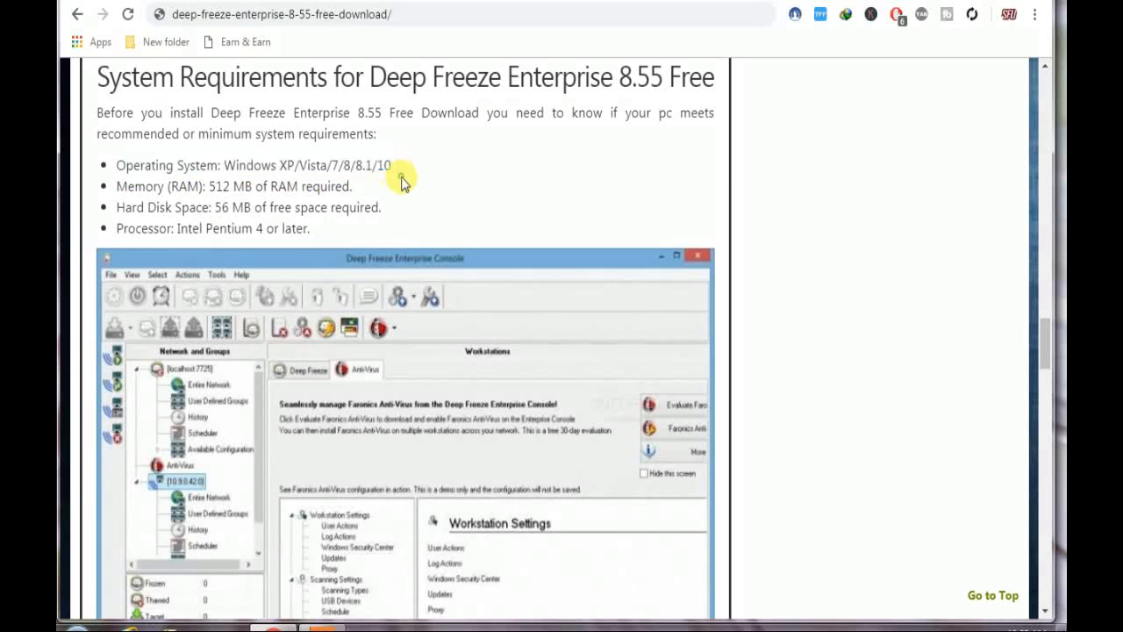
double_click(221, 186)
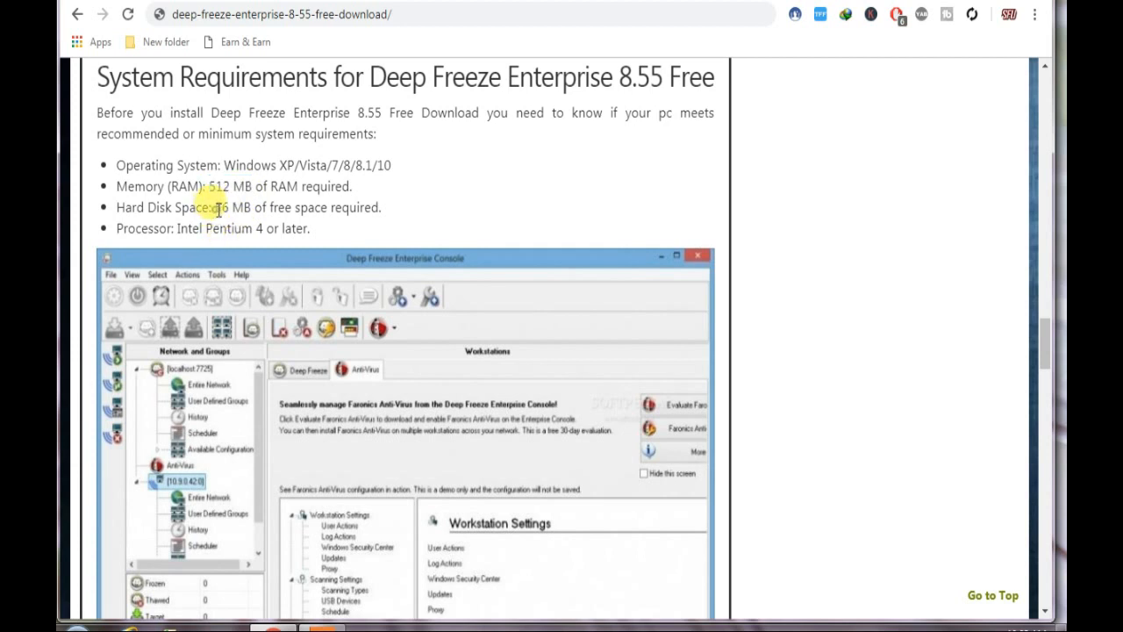
double_click(229, 207)
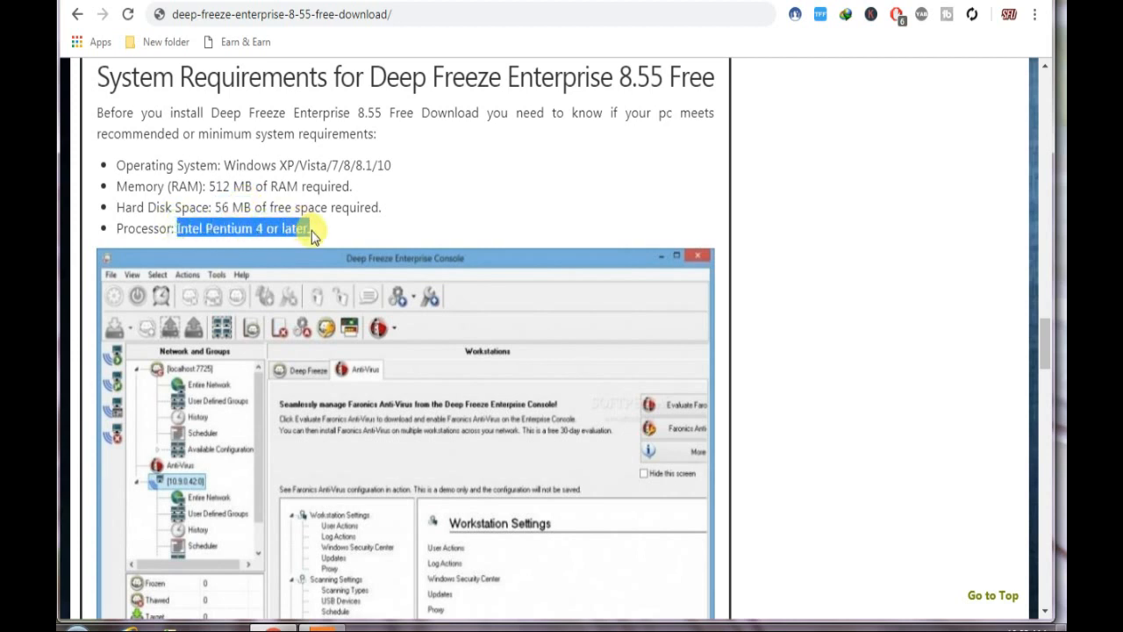
scroll("down", 3)
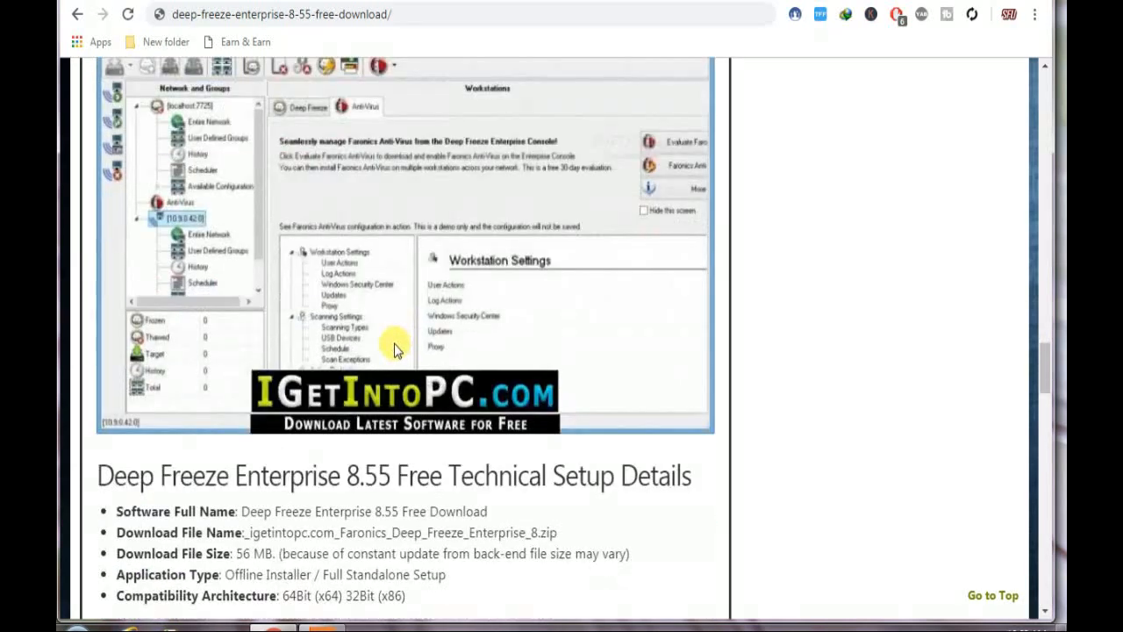
Highlight the Technical Setup Details, including the 64Bit and 32Bit compatibility architecture values
scroll("down", 3)
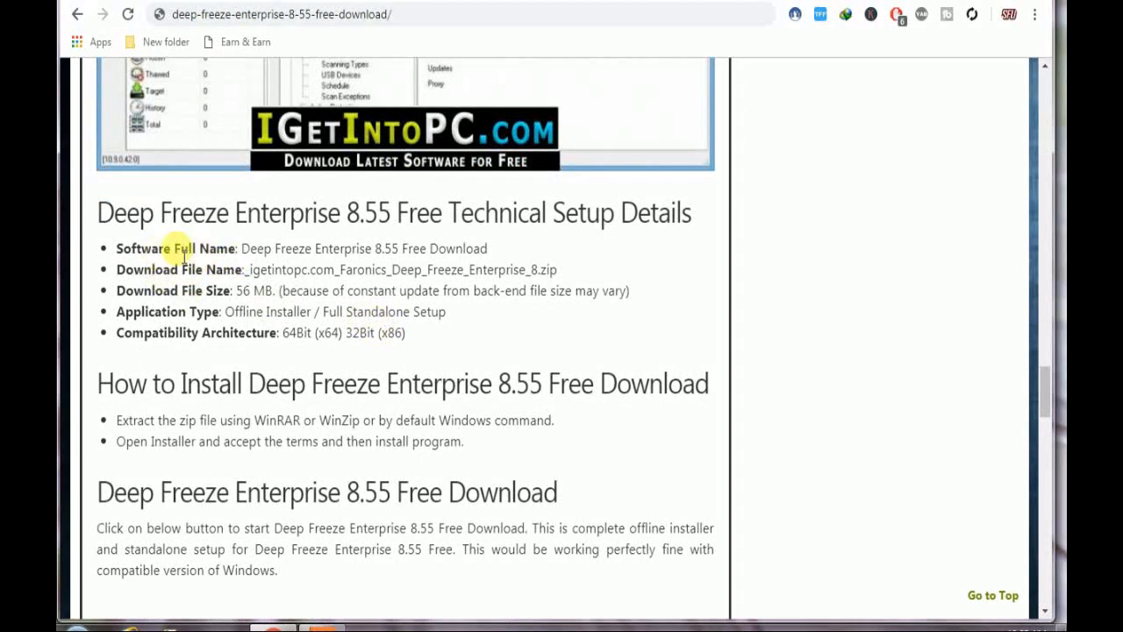
scroll("down", 3)
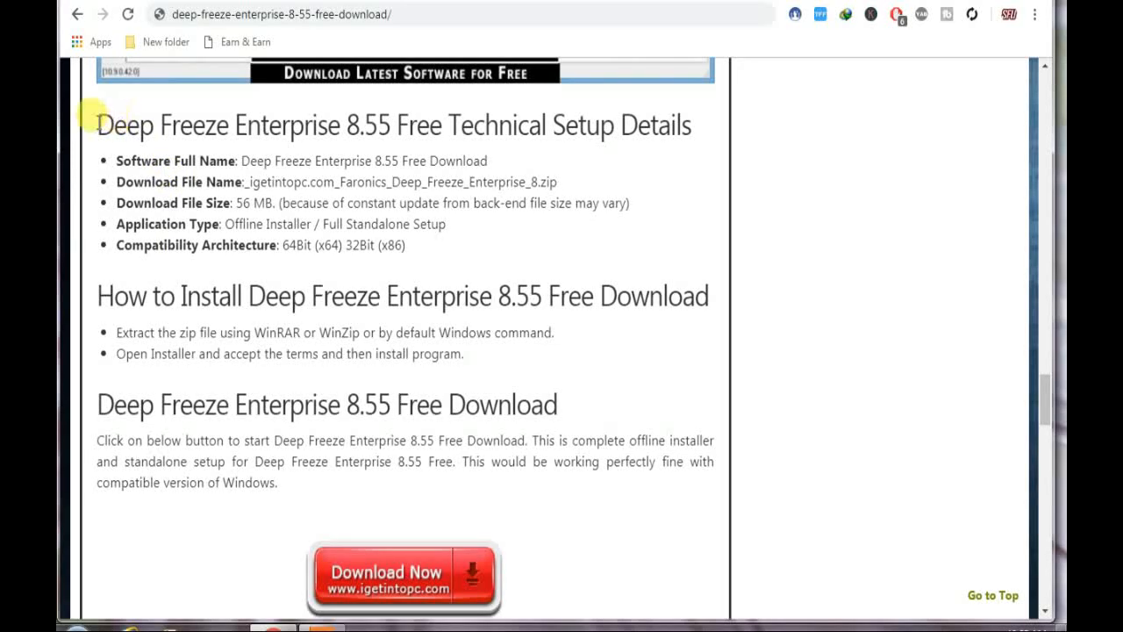
left_click_drag(242, 161, 488, 161)
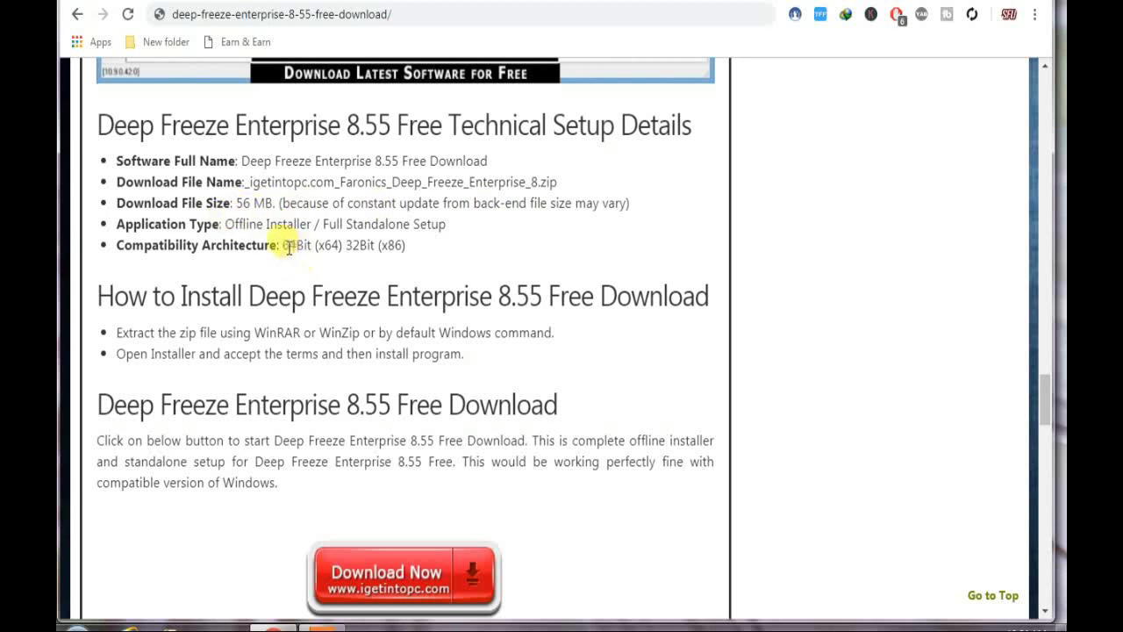
left_click_drag(282, 246, 341, 246)
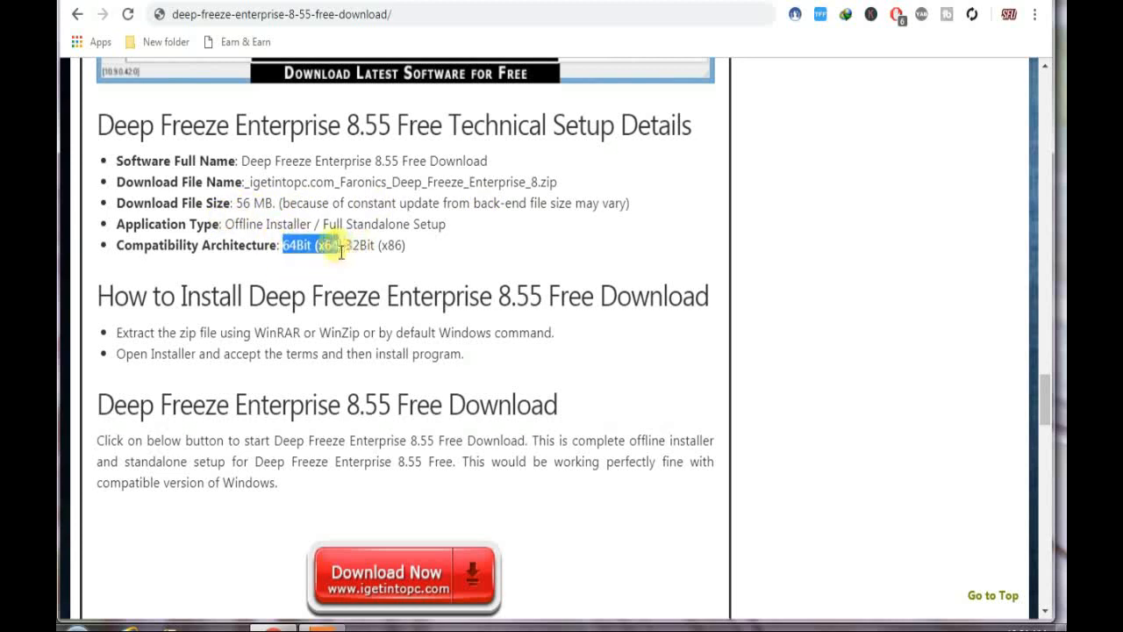
left_click_drag(298, 245, 400, 245)
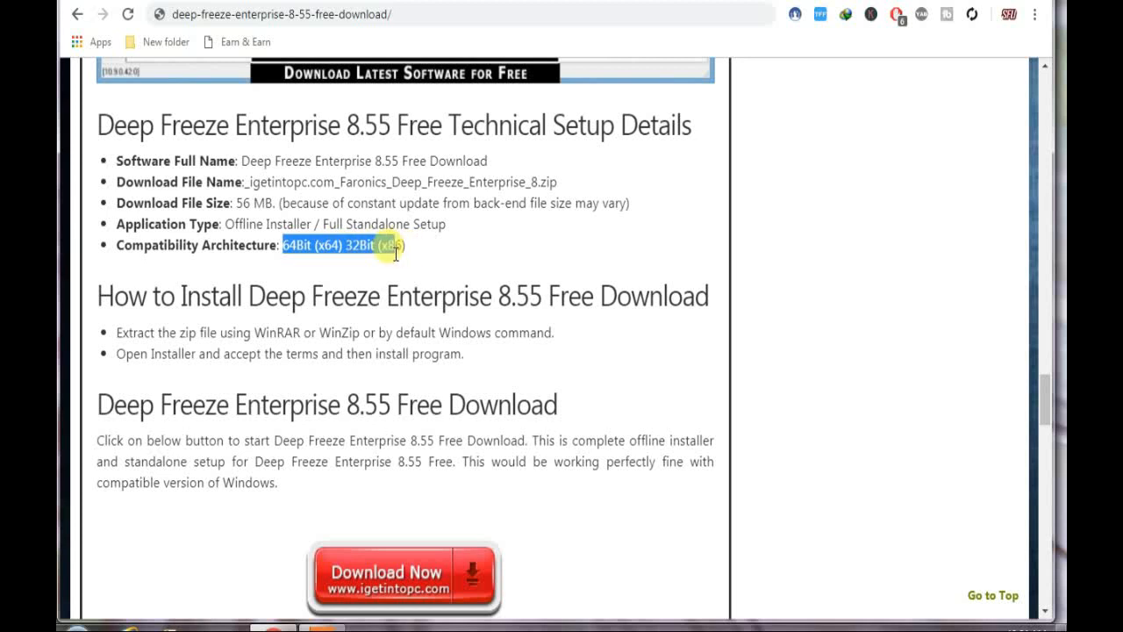
Scroll down past the installation steps to the Download Now section
scroll("down", 3)
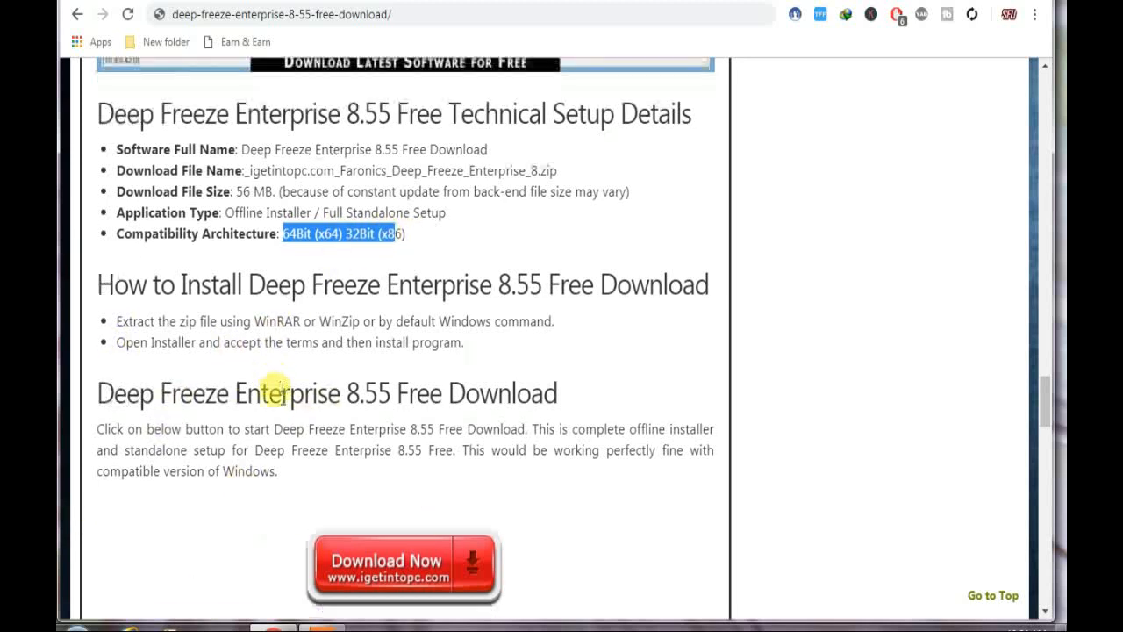
scroll("down", 3)
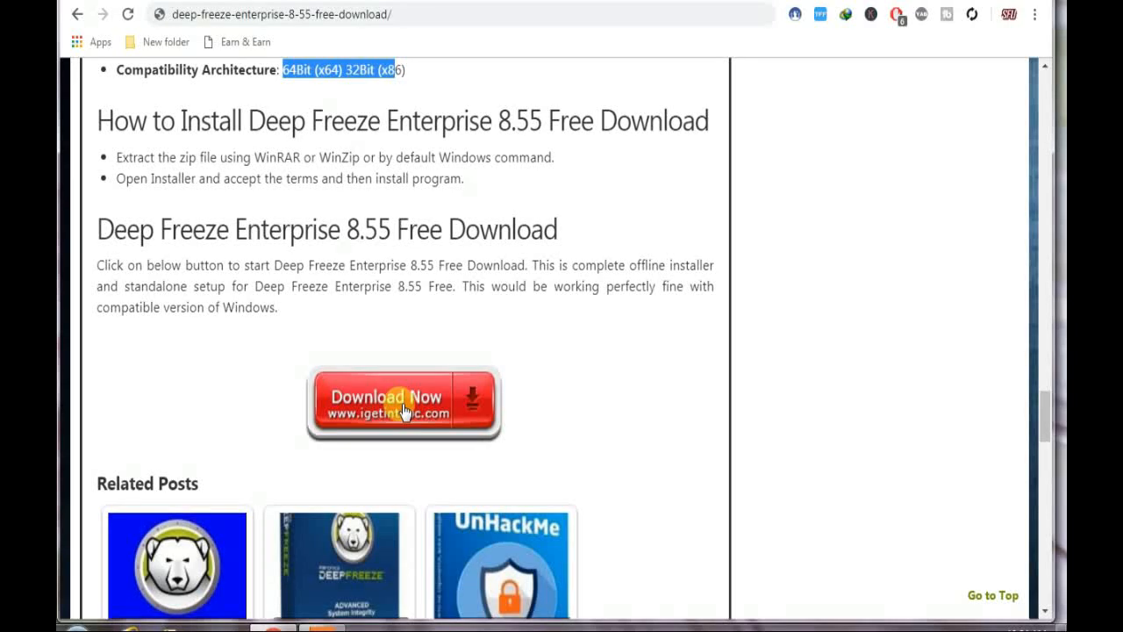
mouse_move(565, 519)
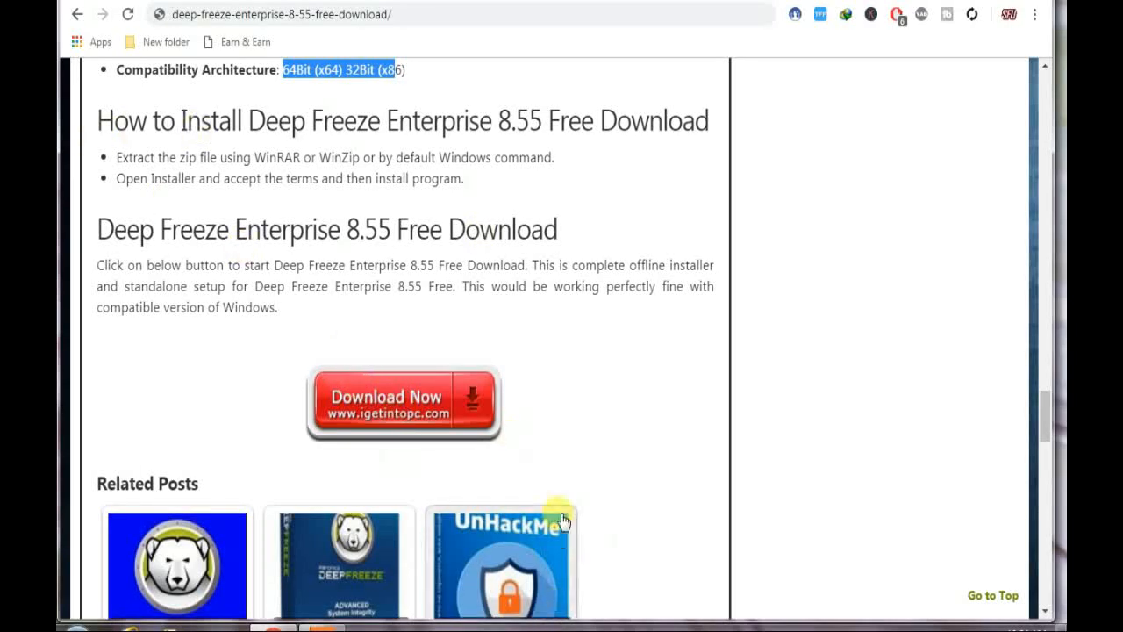
Start the Deep Freeze Enterprise 8.55 download via Download Now, then the blue DOWNLOAD button after the countdown
left_click(403, 401)
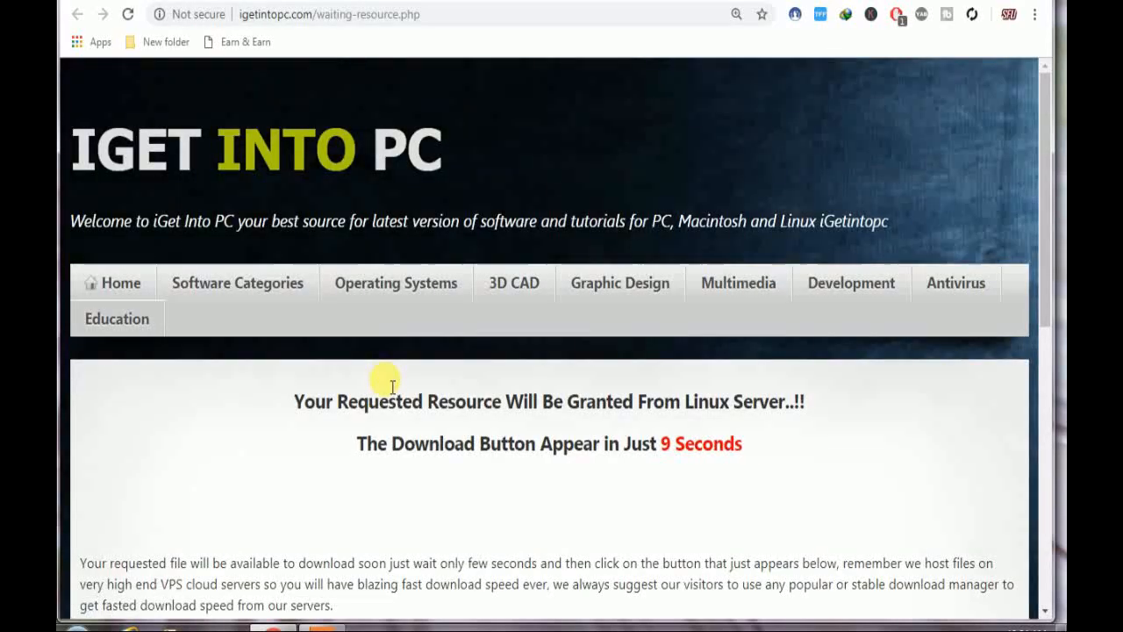
mouse_move(687, 488)
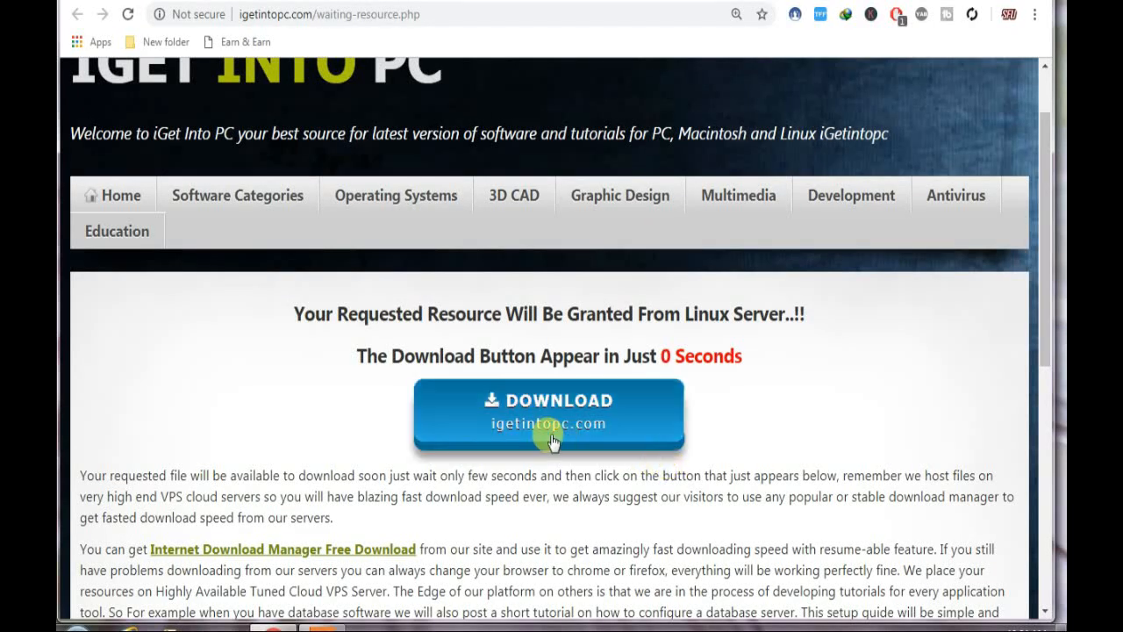
left_click(548, 412)
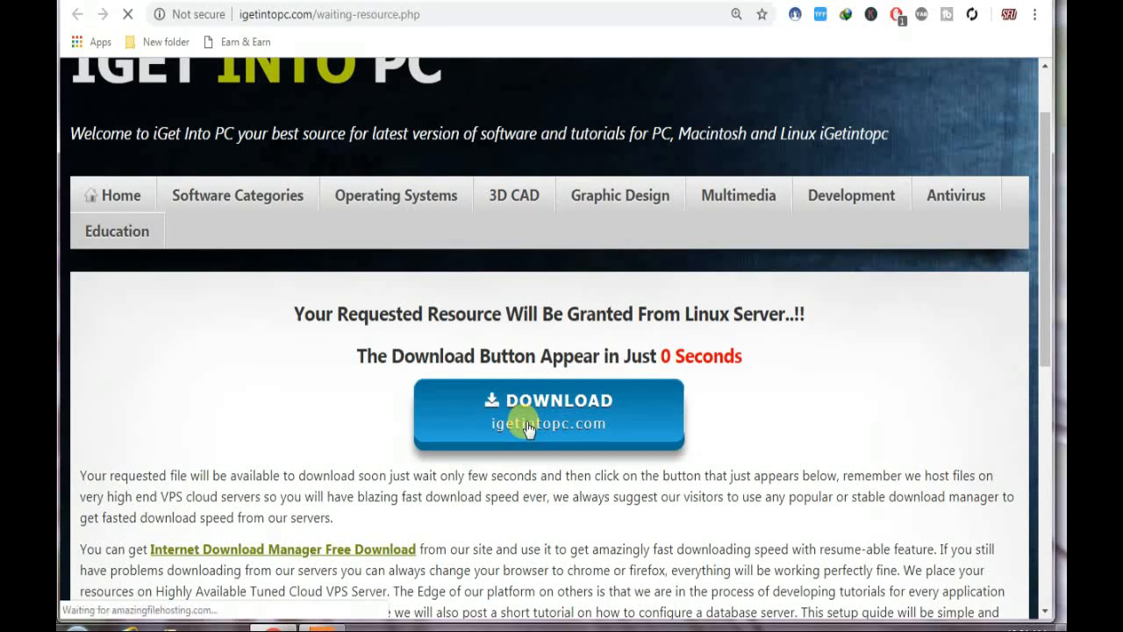
left_click(527, 423)
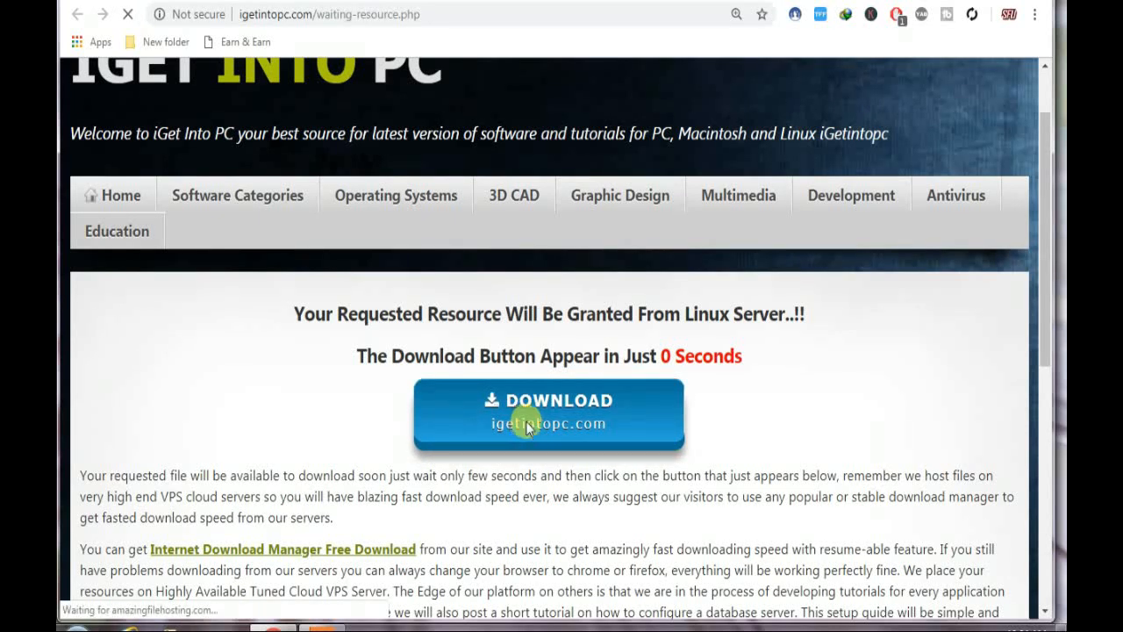
left_click(548, 412)
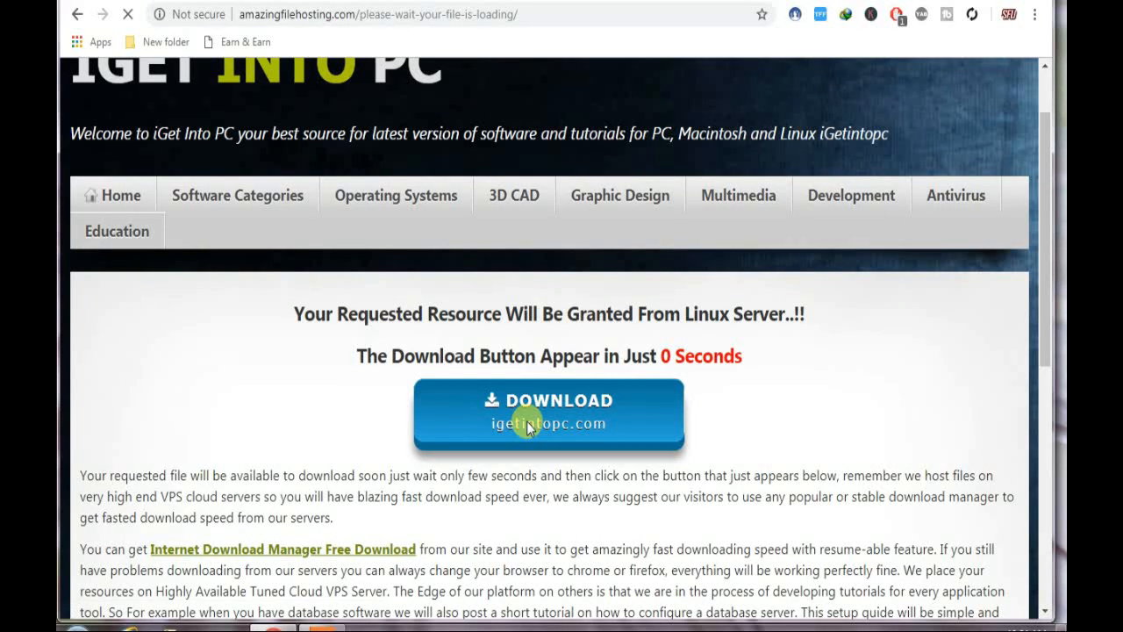
left_click(547, 412)
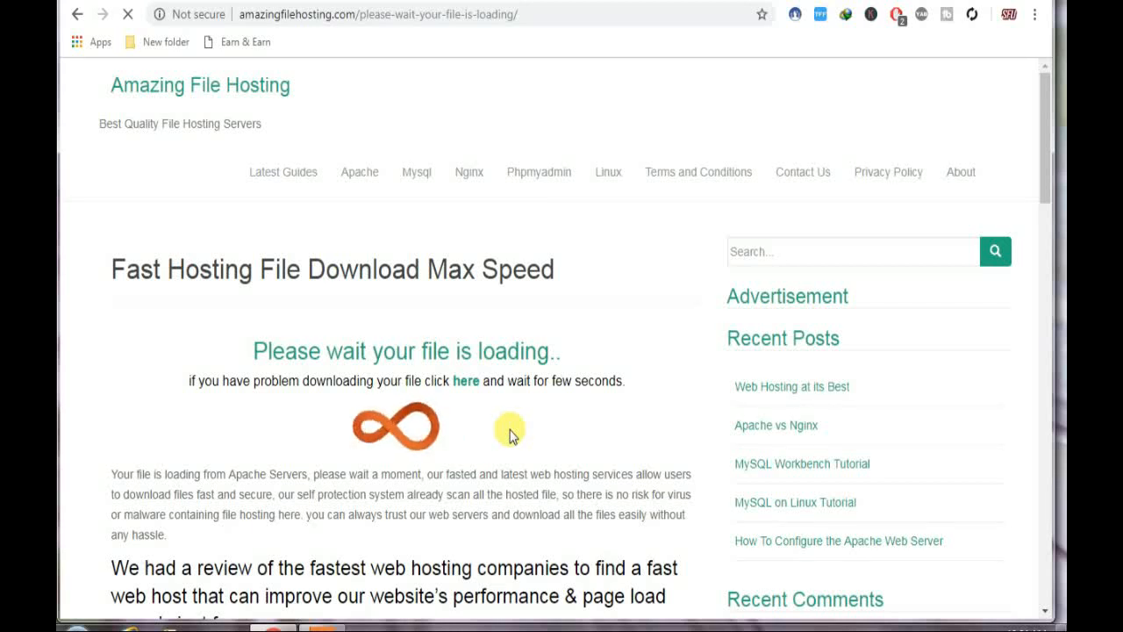
mouse_move(500, 442)
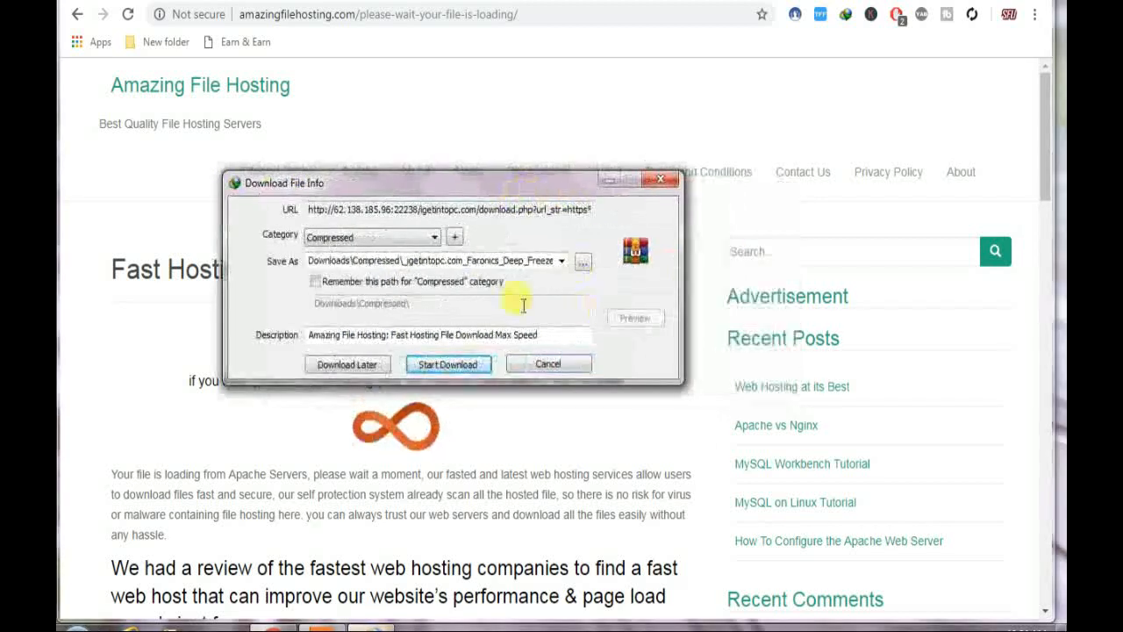
mouse_move(448, 364)
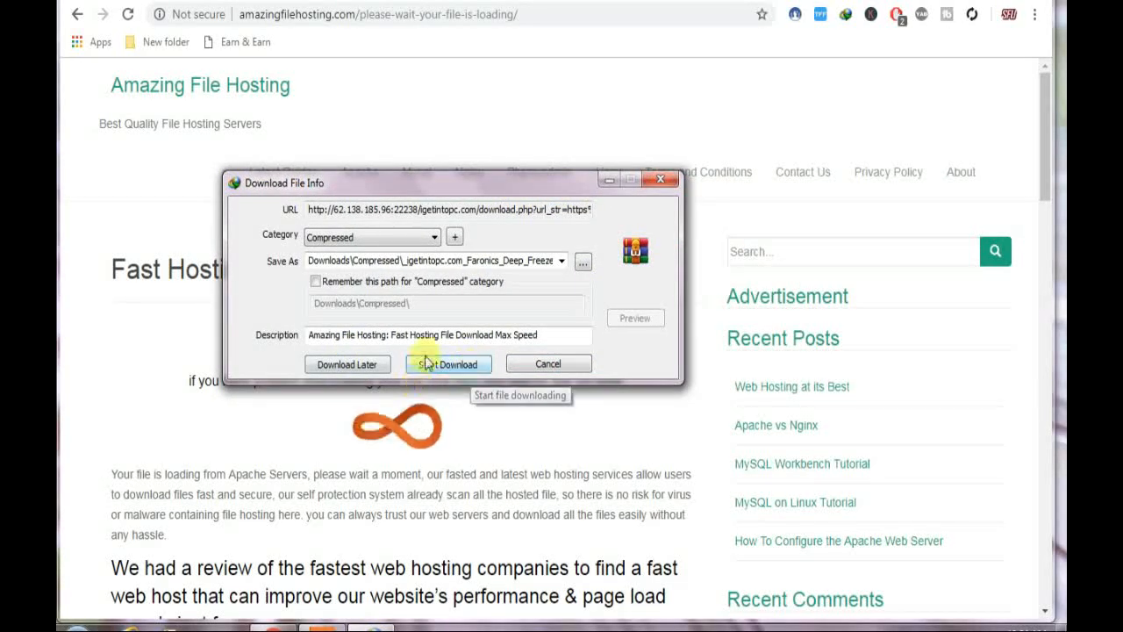